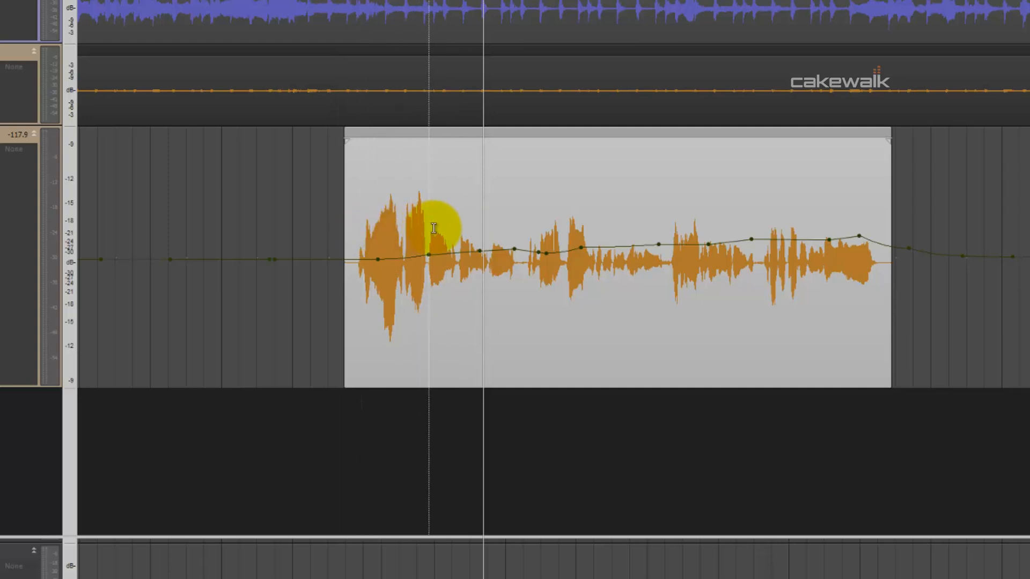
{"action": "mouse_move", "coordinate": [699, 230]}
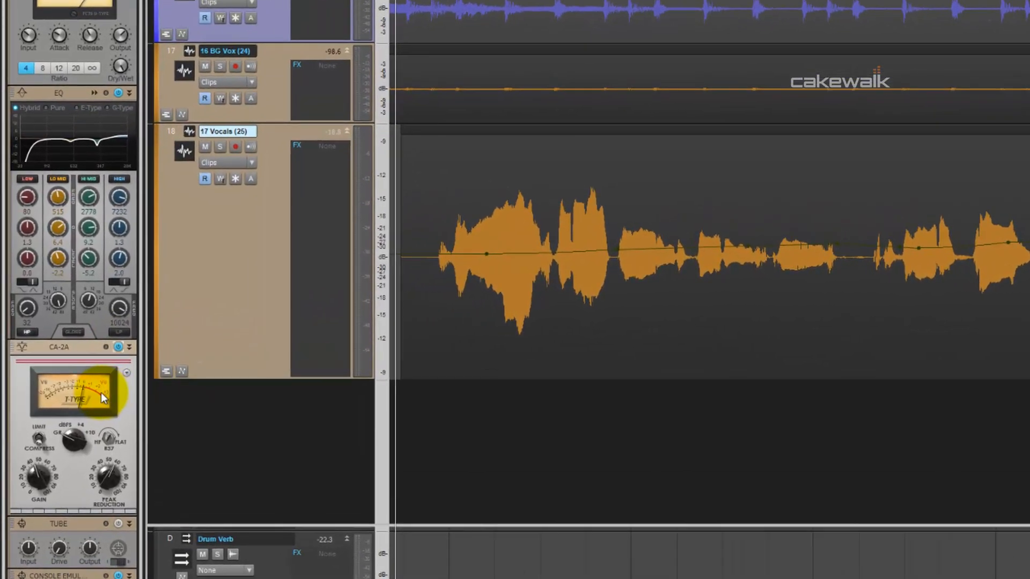
Turn the CA-2A Peak Reduction knob up to about 58.5% on the Vocals track
{"action": "left_click_drag", "start_coordinate": [100, 397], "coordinate": [105, 476]}
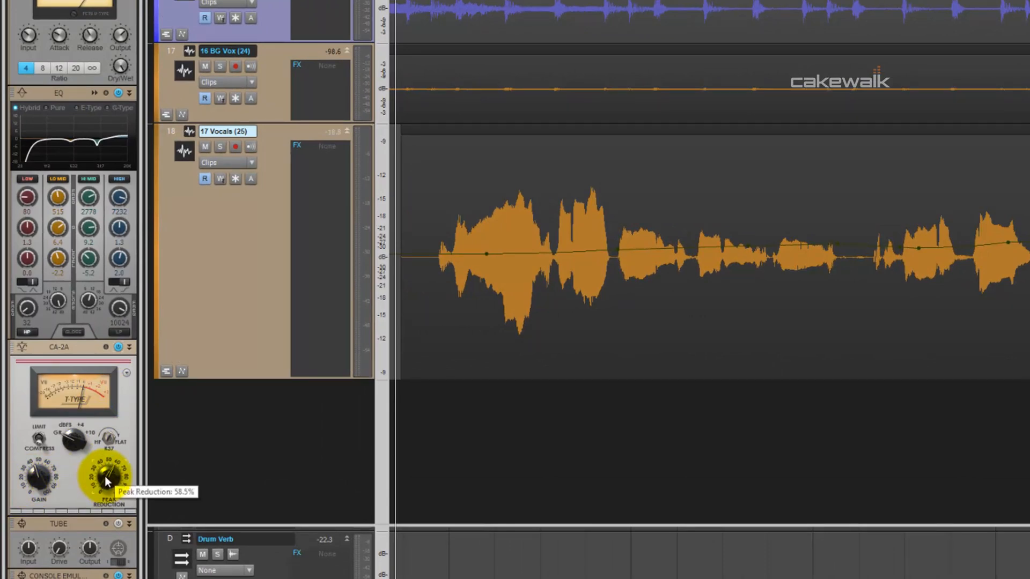
{"action": "left_click_drag", "start_coordinate": [105, 473], "coordinate": [111, 482]}
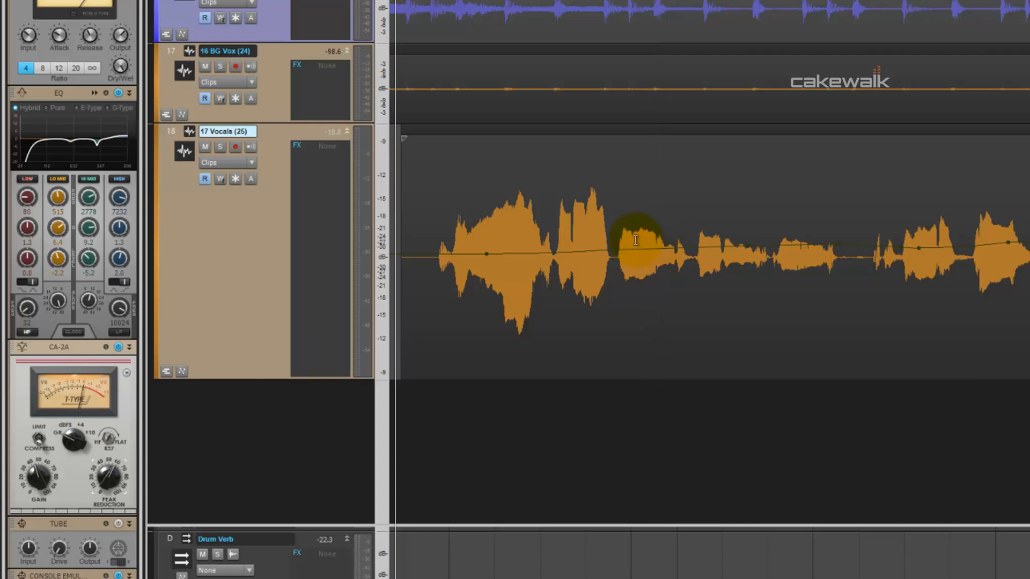
{"action": "mouse_move", "coordinate": [528, 216]}
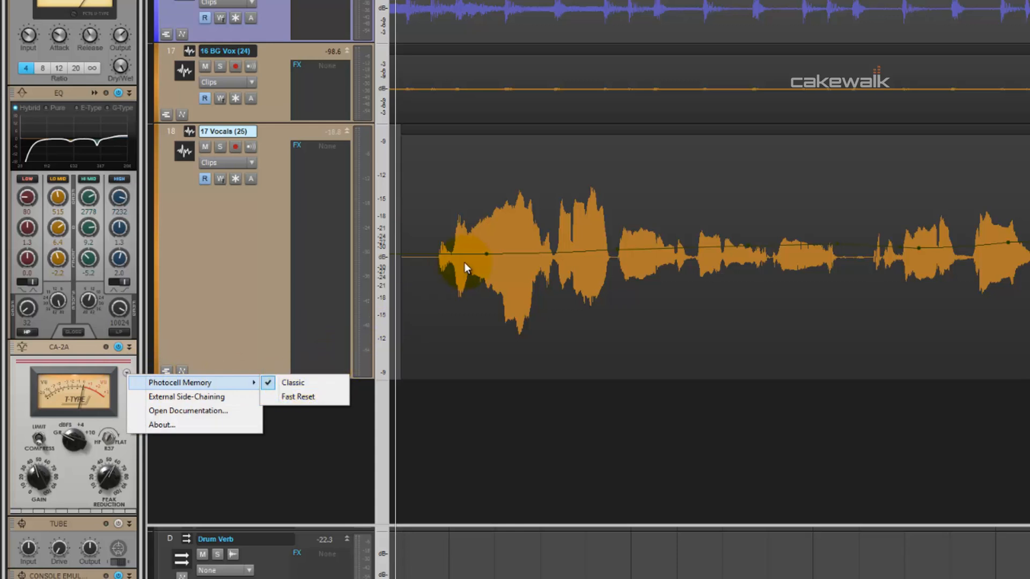
{"action": "mouse_move", "coordinate": [309, 396]}
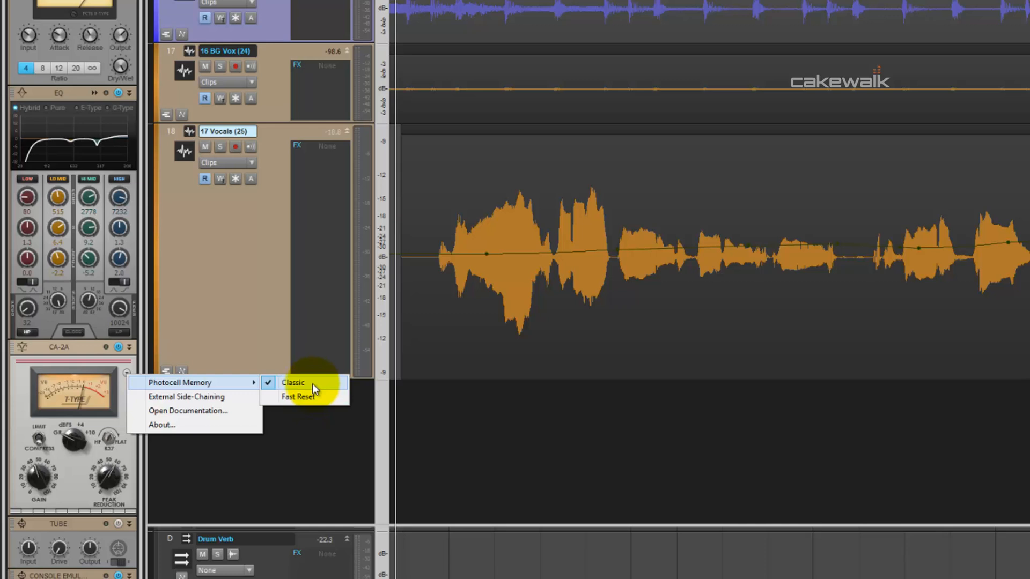
{"action": "mouse_move", "coordinate": [309, 394]}
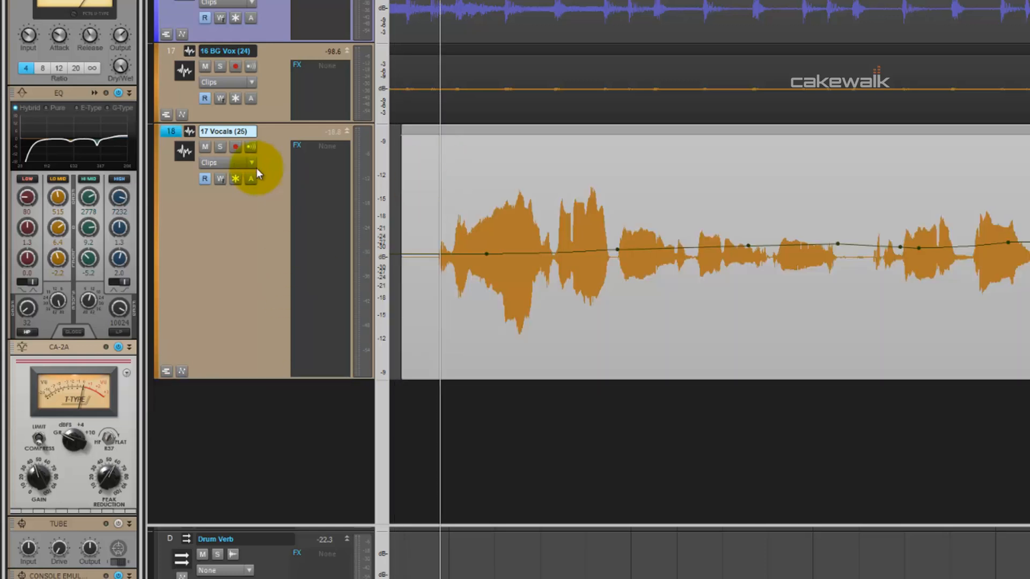
Solo track 17, Vocals
{"action": "left_click", "coordinate": [219, 146]}
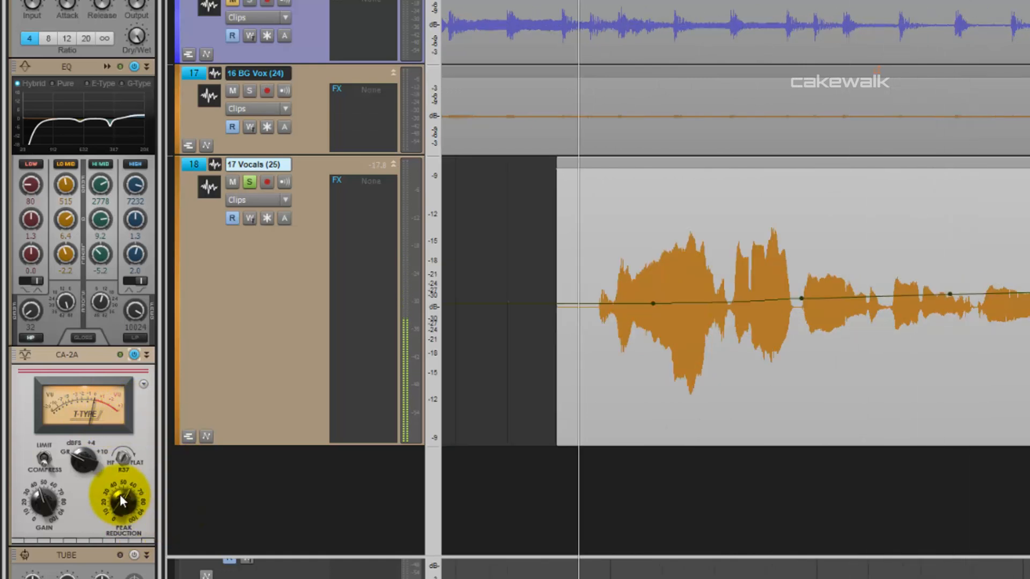
Nudge the CA-2A Peak Reduction knob up to 59.0%
{"action": "left_click_drag", "start_coordinate": [114, 502], "coordinate": [122, 489]}
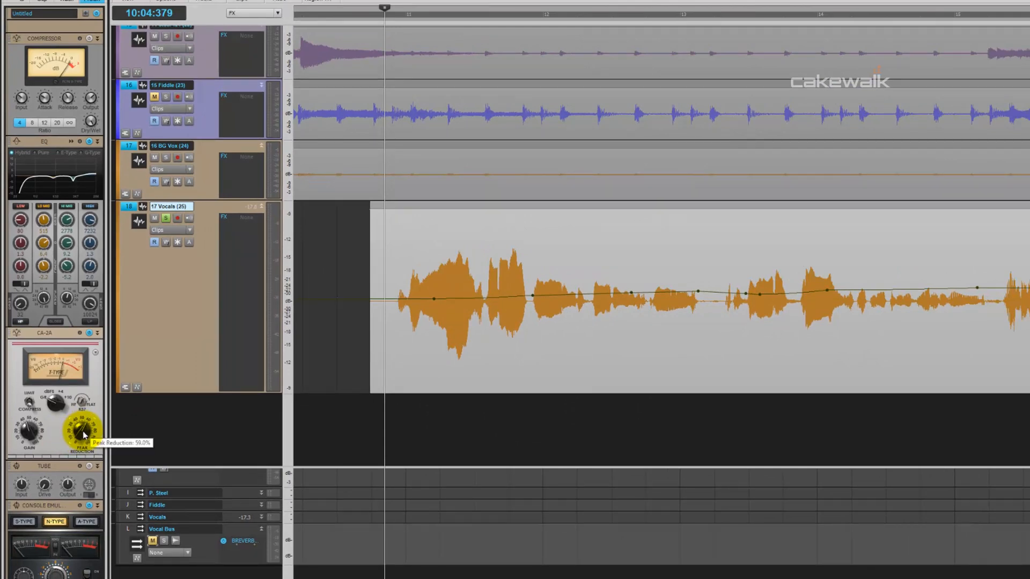
{"action": "mouse_move", "coordinate": [655, 271]}
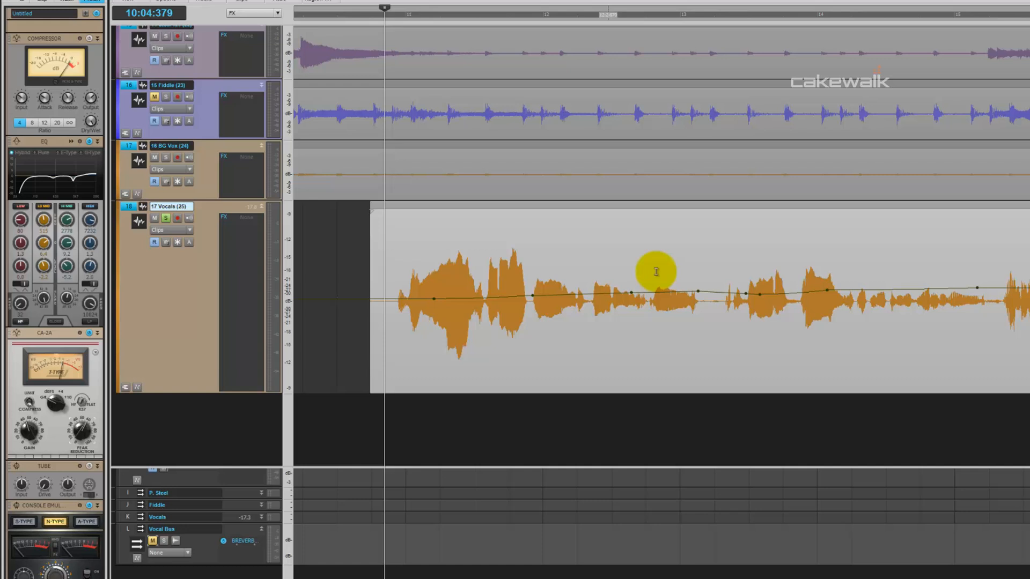
{"action": "mouse_move", "coordinate": [184, 415]}
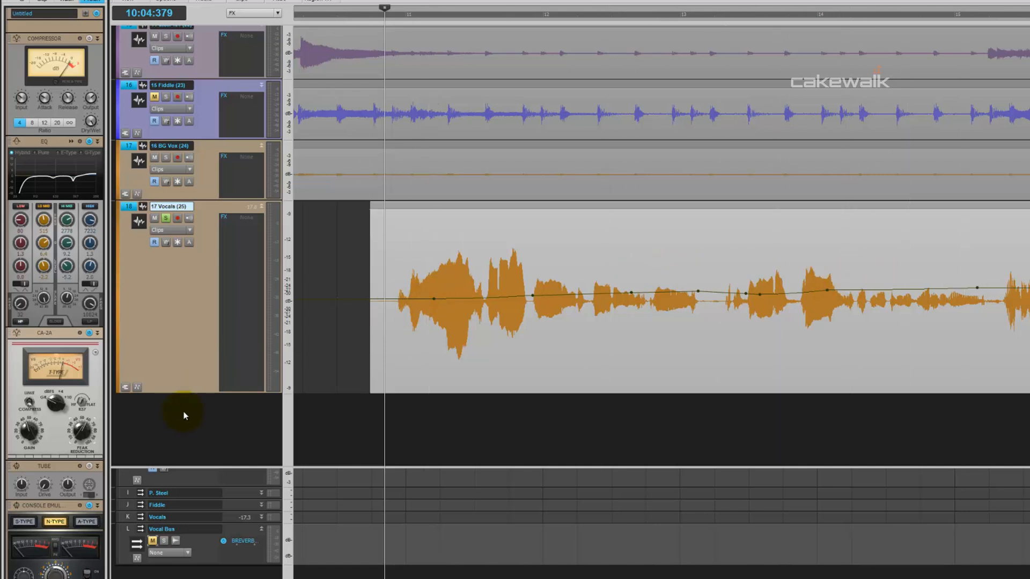